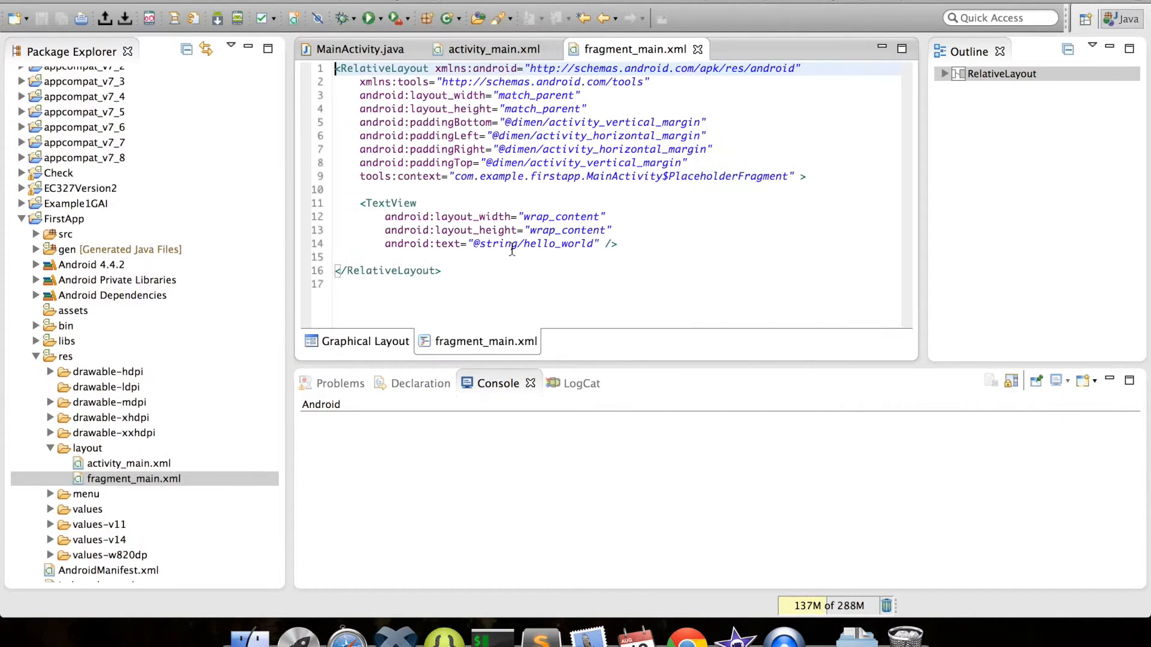
Edit the RelativeLayout's layout attributes, keeping width and height at match_parent
click(491, 49)
text(android:layout_width="wrap_conte)
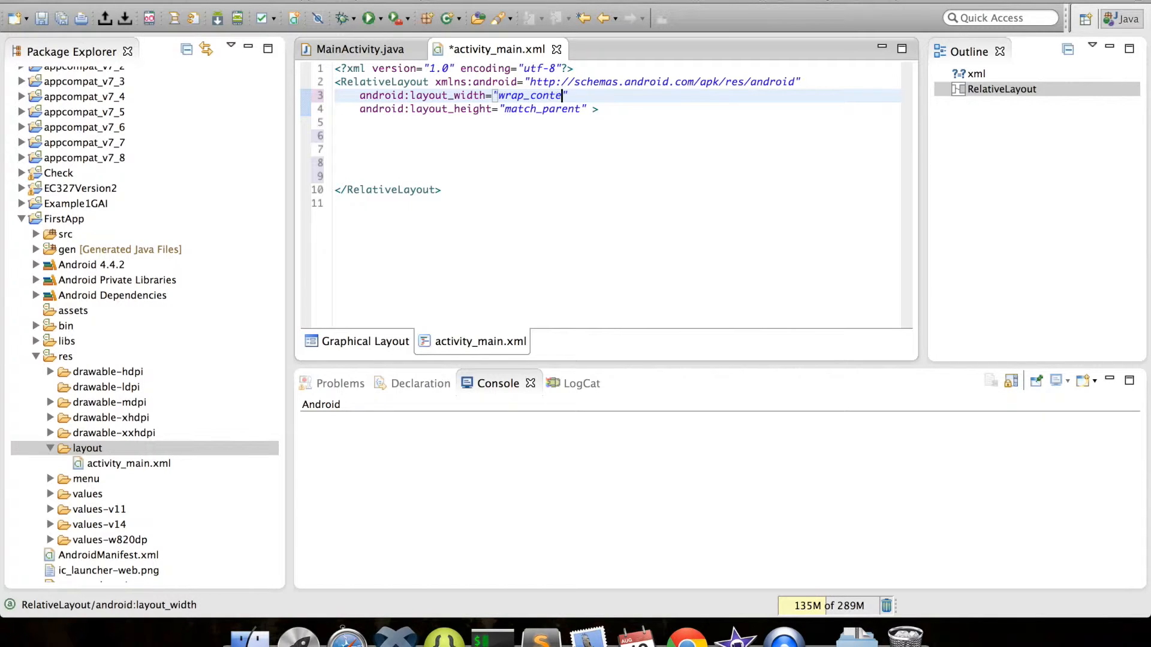
text(10dp)
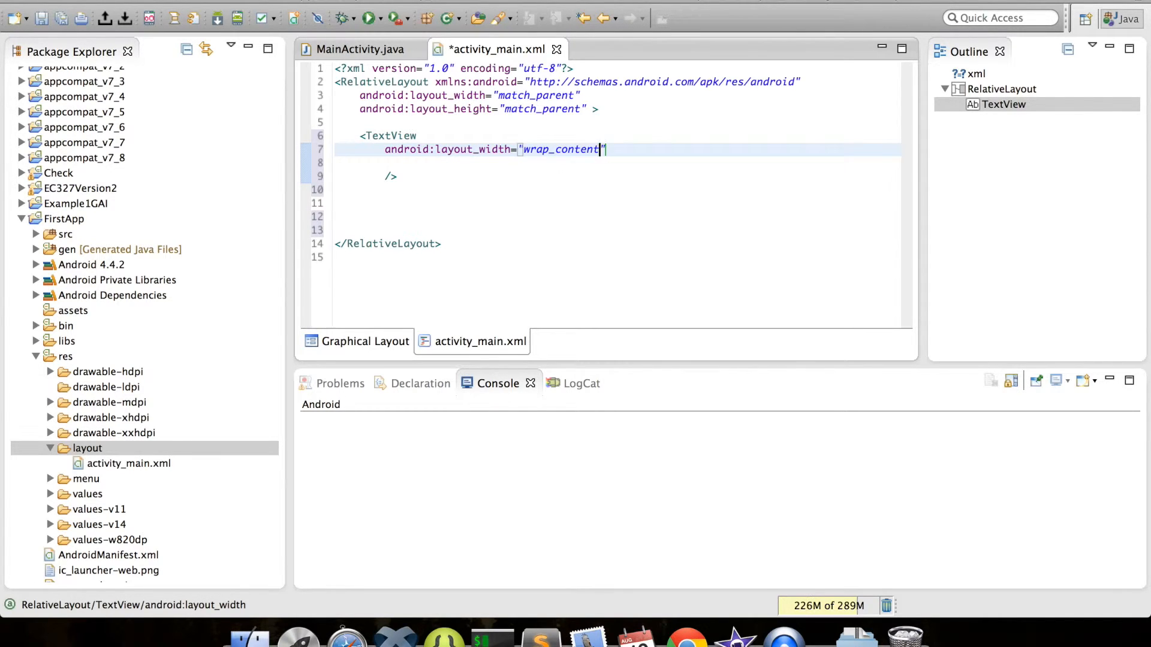
Give the TextView android:layout_height="wrap_content" alongside its wrap_content width
text(android:layout_height="wrap_content")
text(android:text="Hello, W")
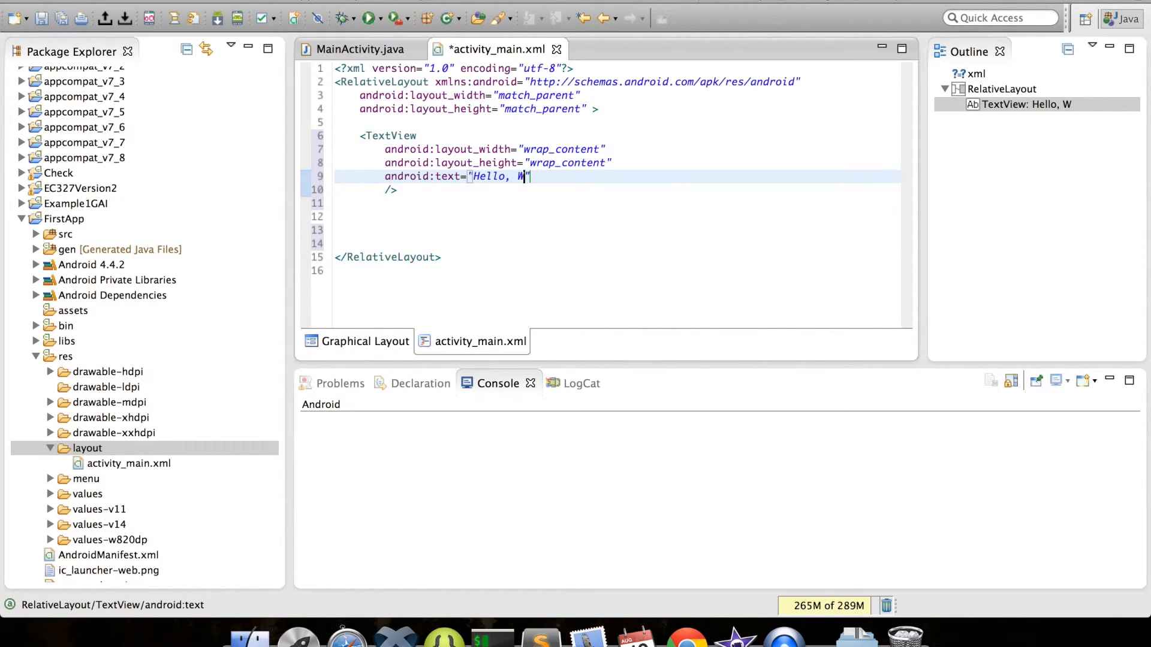